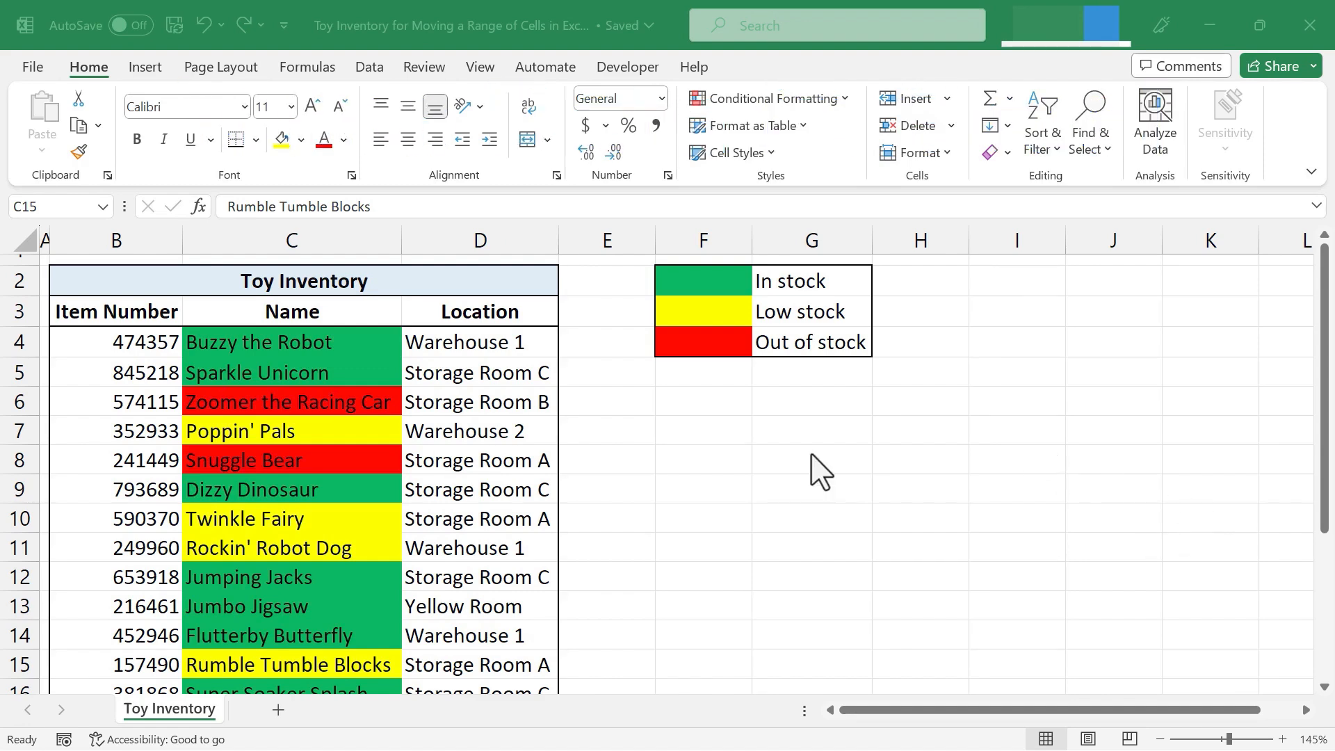
pyautogui.moveTo(635, 421)
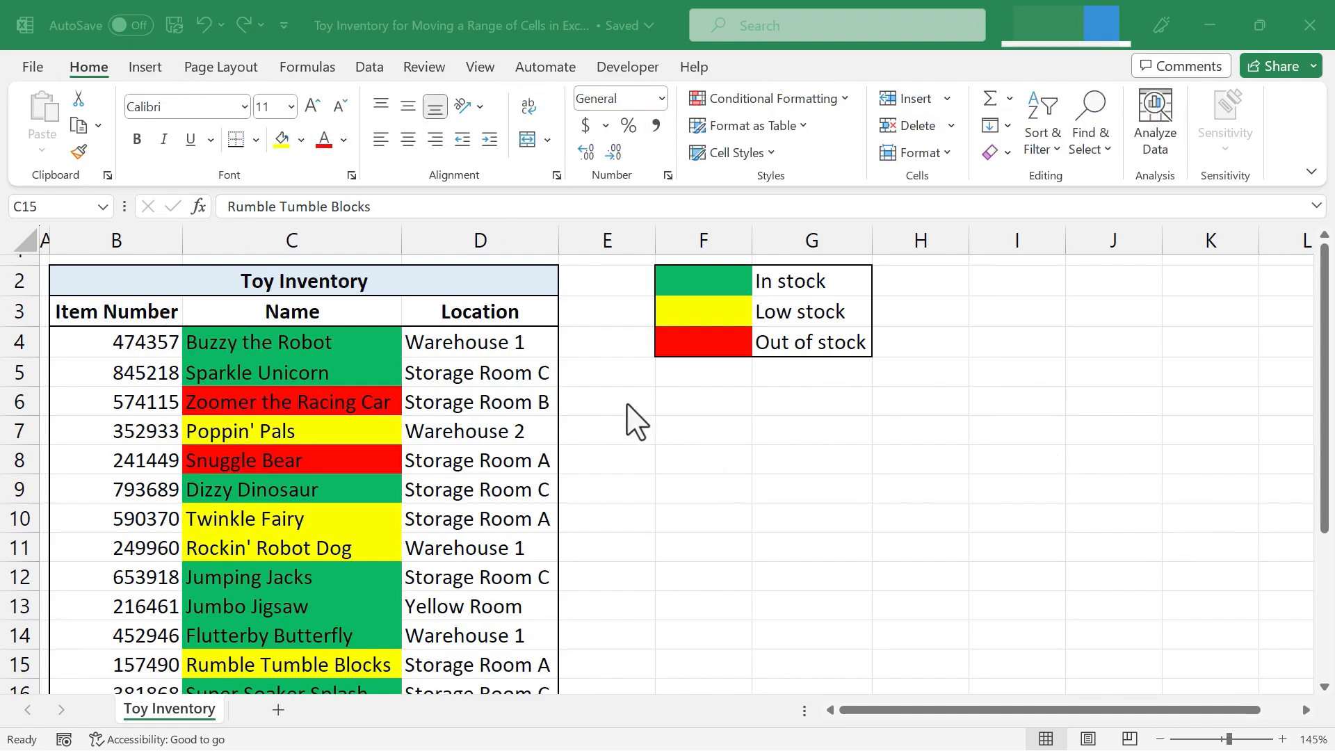
pyautogui.moveTo(727, 388)
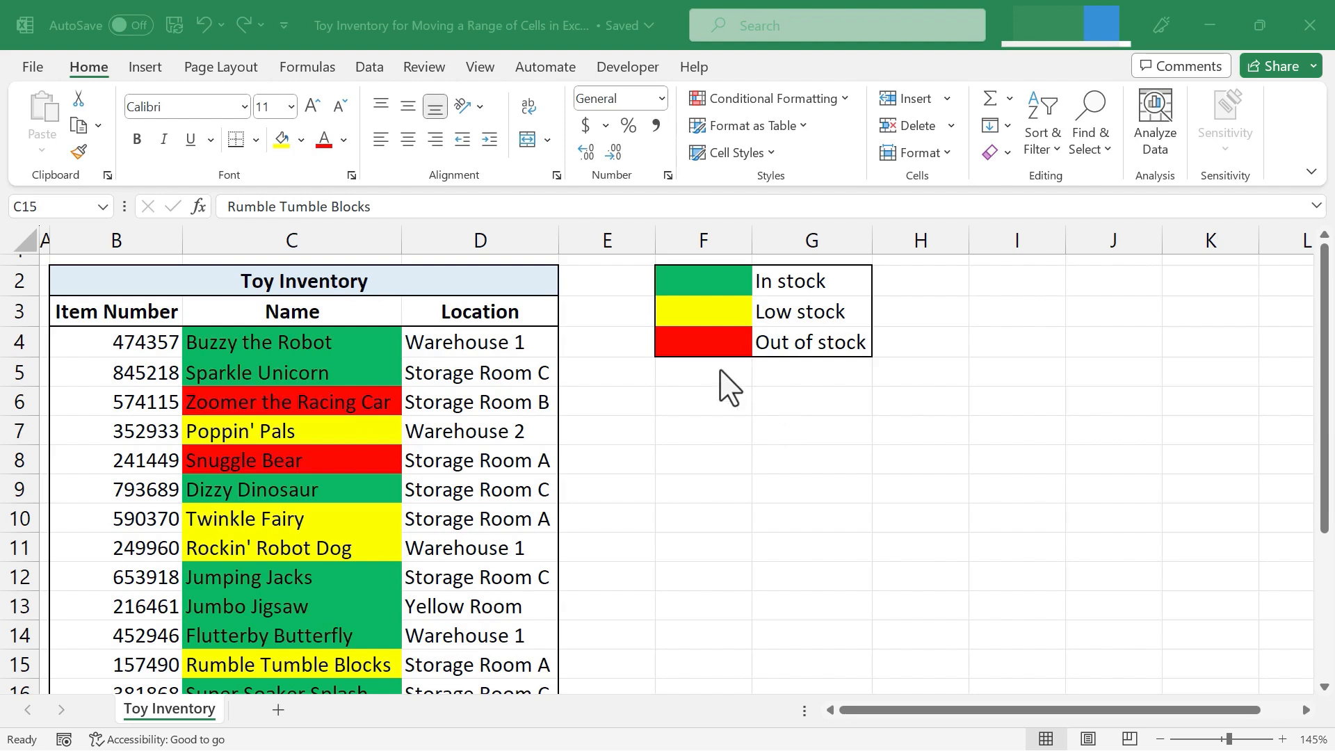
pyautogui.moveTo(689, 300)
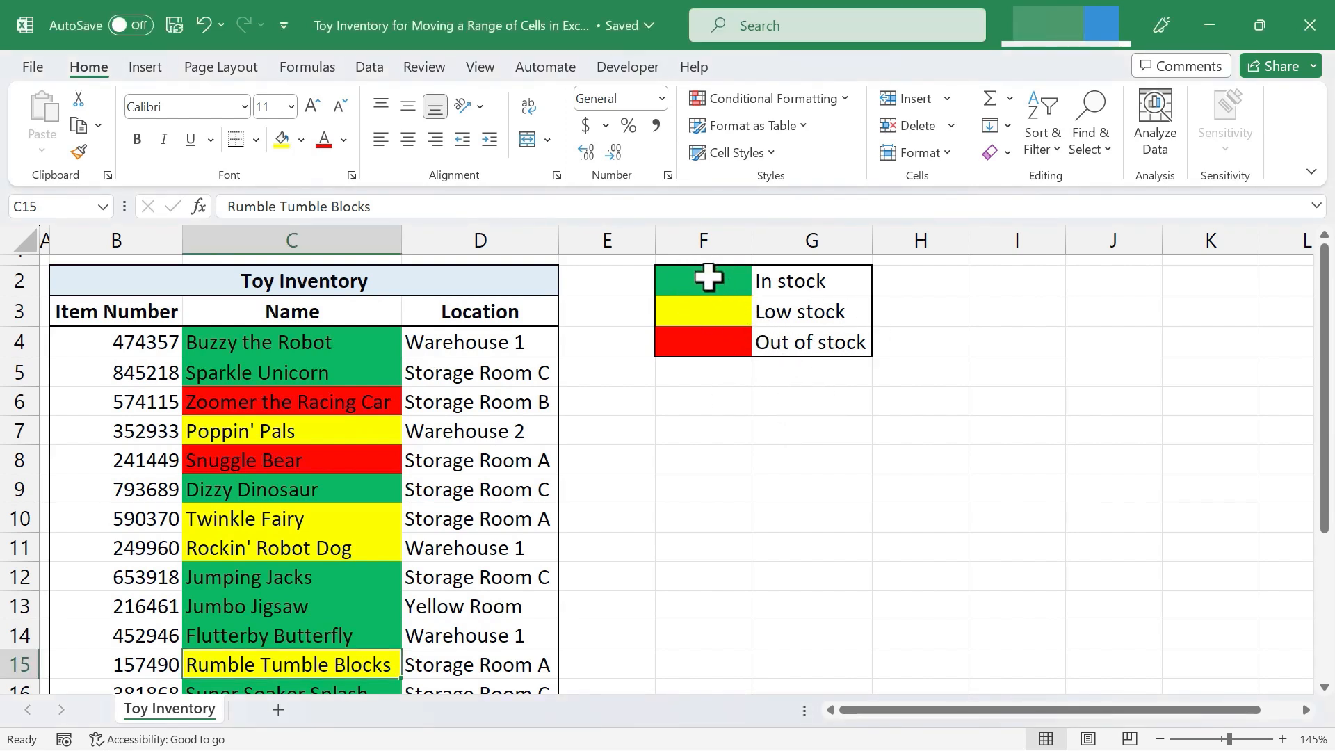
# - Select the colour legend F2:G4 and attempt a cut-and-paste move that leaves it in place
pyautogui.moveTo(704, 280); pyautogui.dragTo(809, 342)
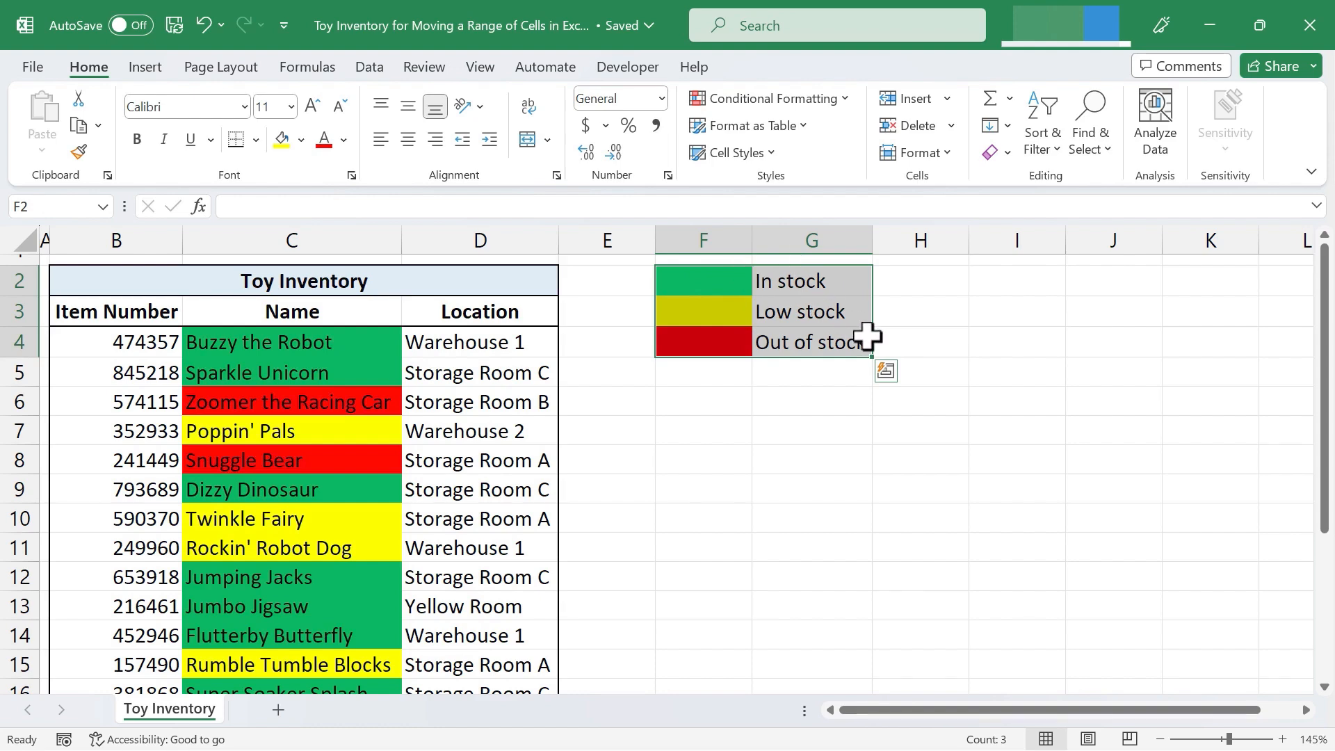
pyautogui.press('ctrl+x')
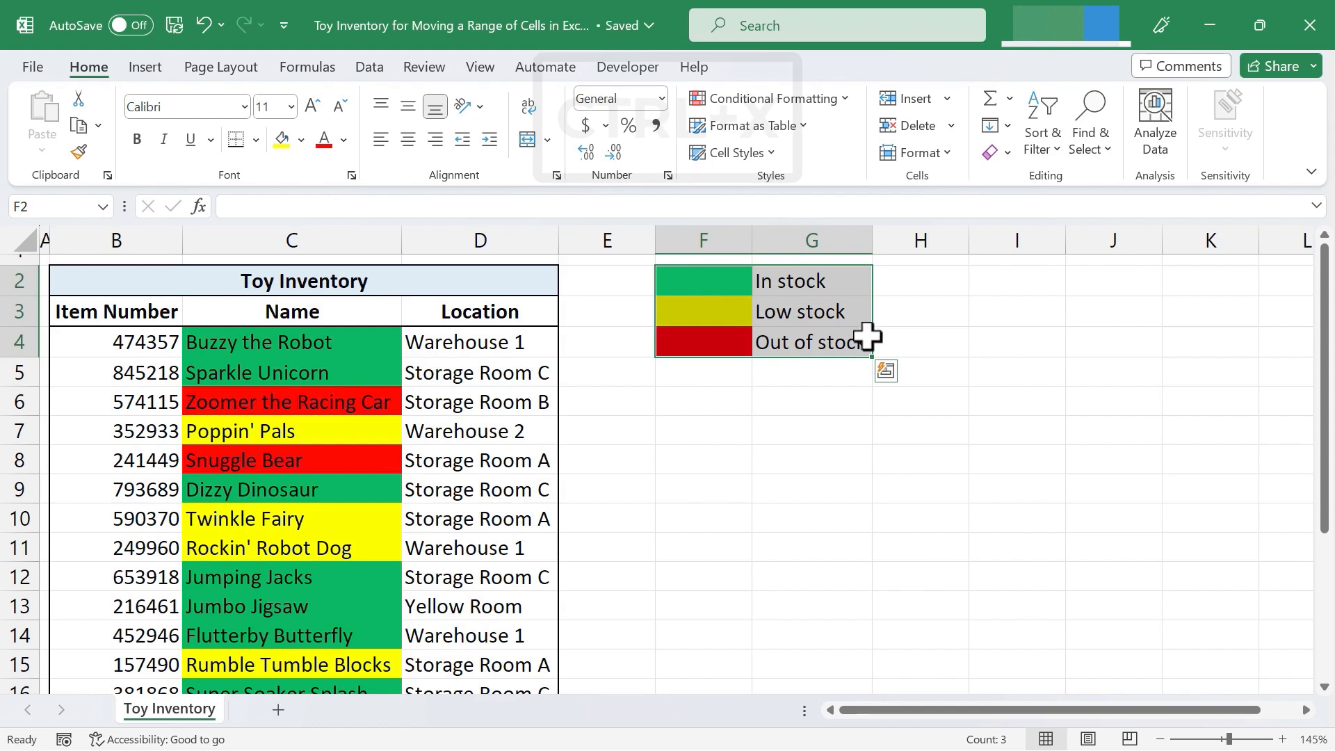
pyautogui.press('ctrl+x')
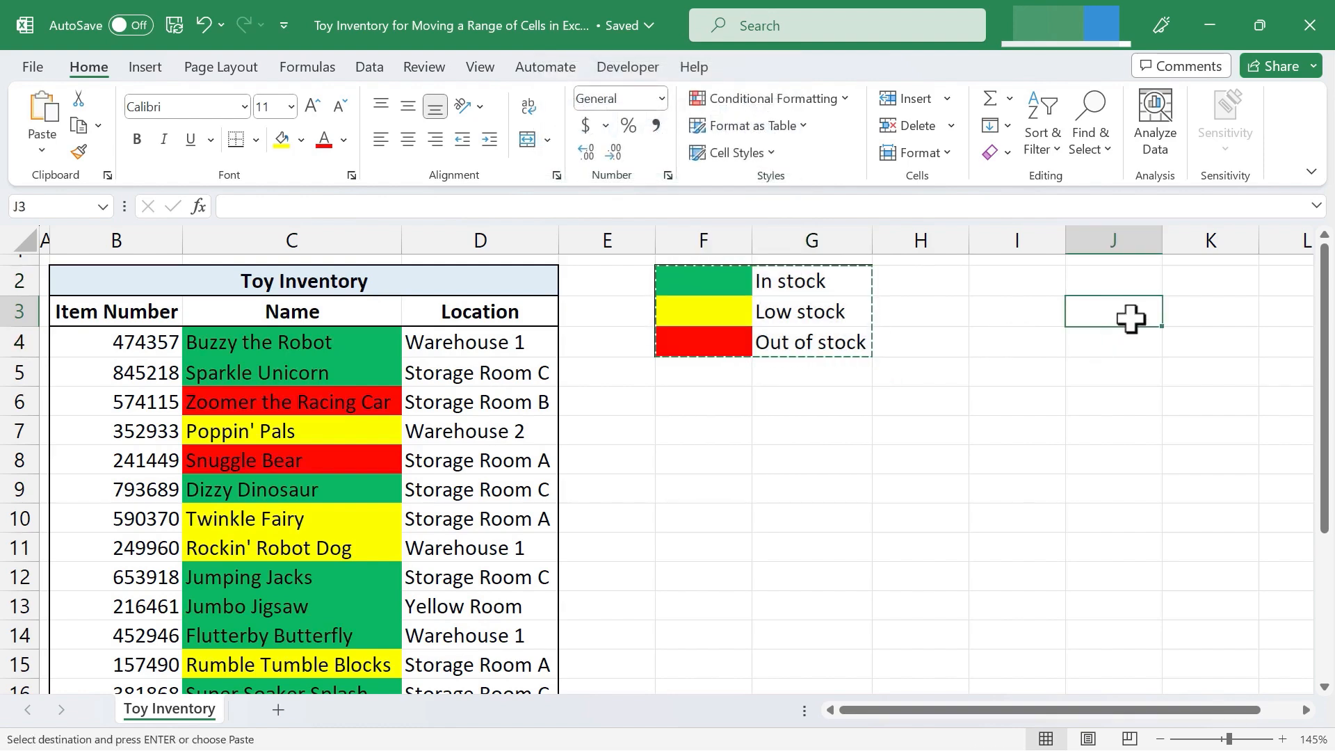
pyautogui.press('ctrl+v')
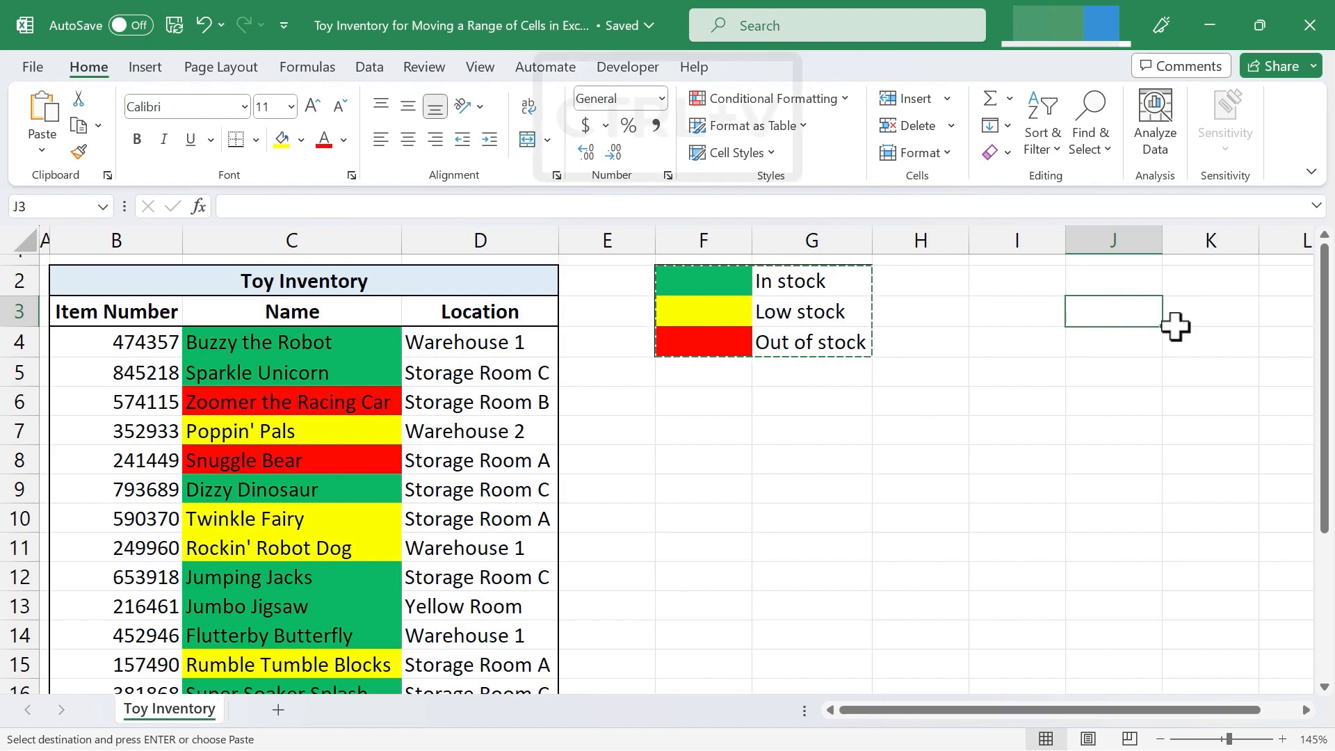
pyautogui.press('ctrl+v')
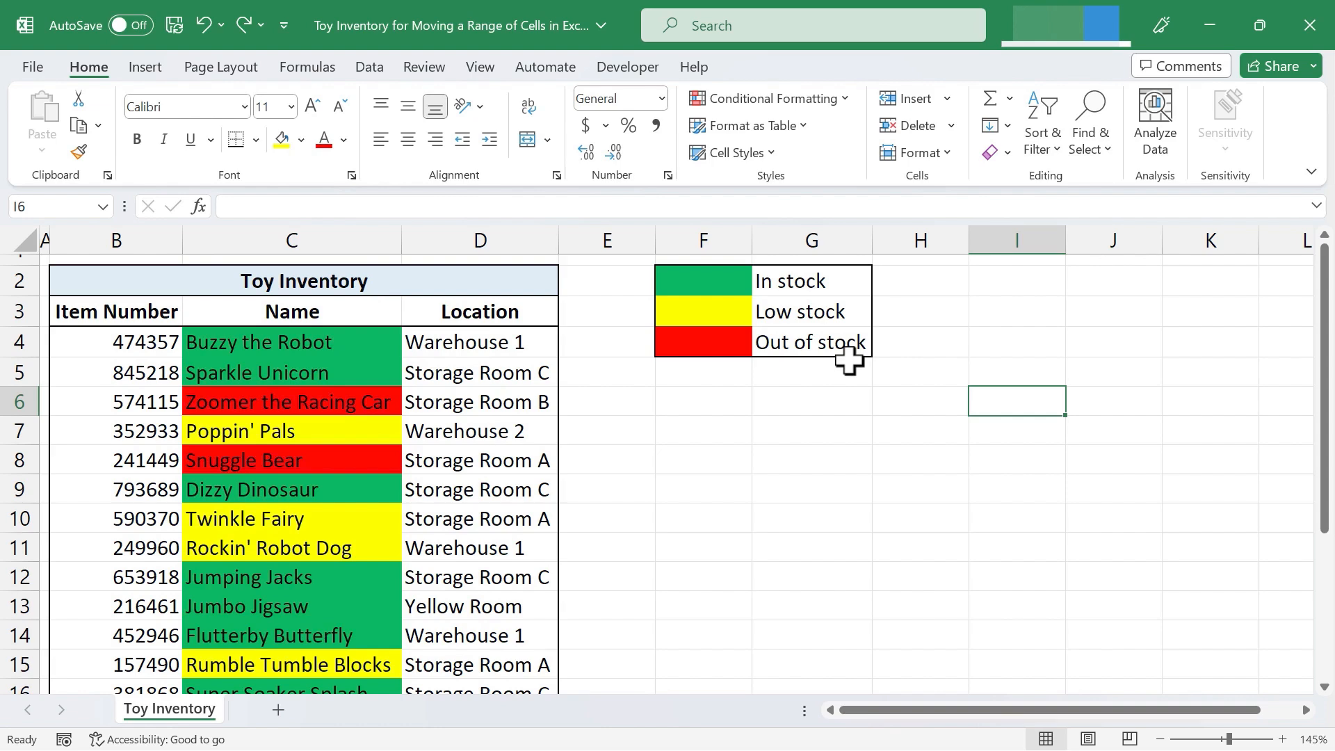
# - Deselect, then reselect the colour legend range F2:G4 ready to drag
pyautogui.click(809, 429)
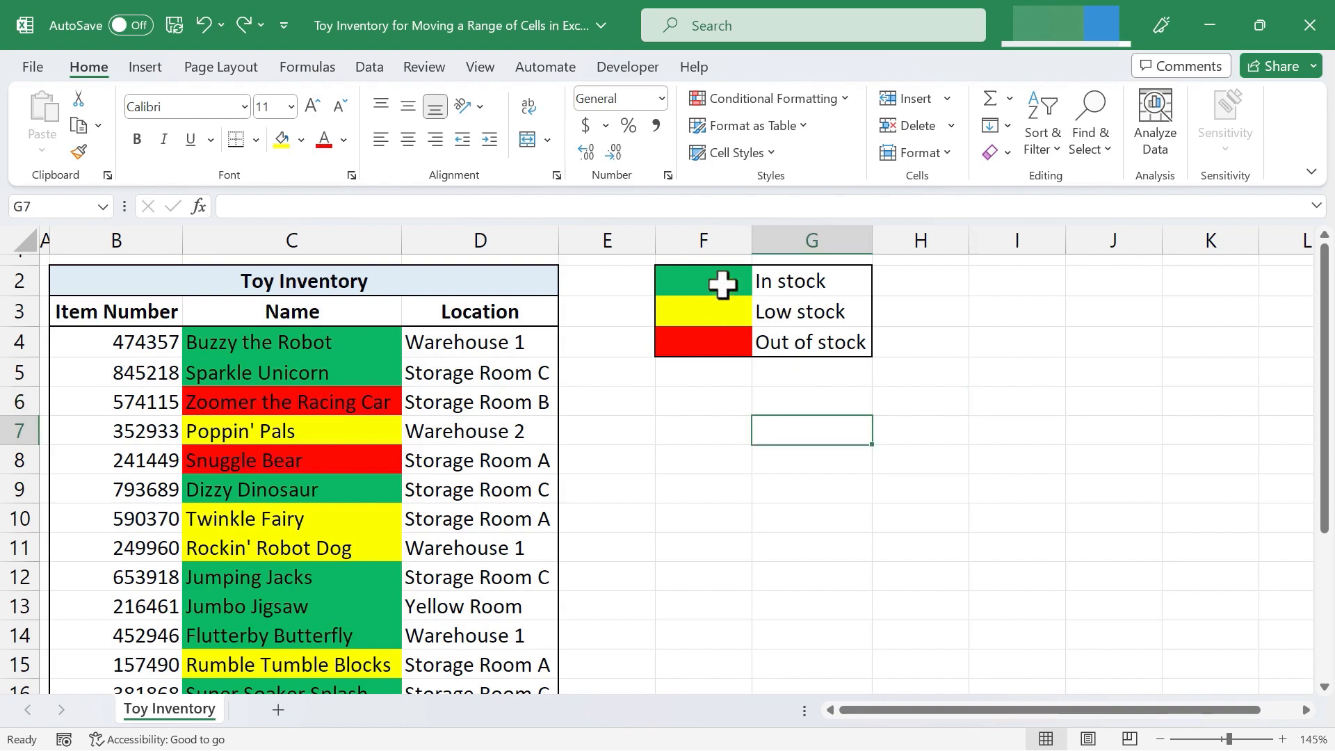
pyautogui.click(702, 281)
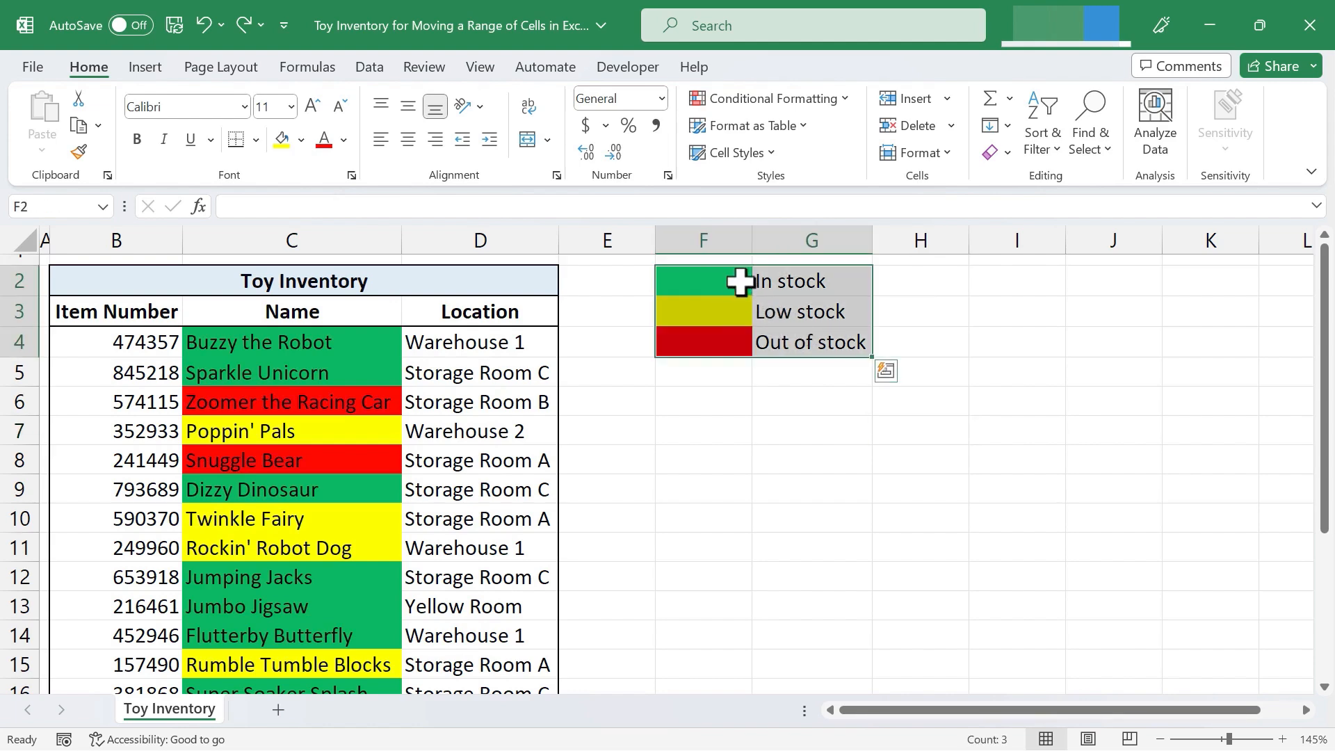
pyautogui.moveTo(877, 298)
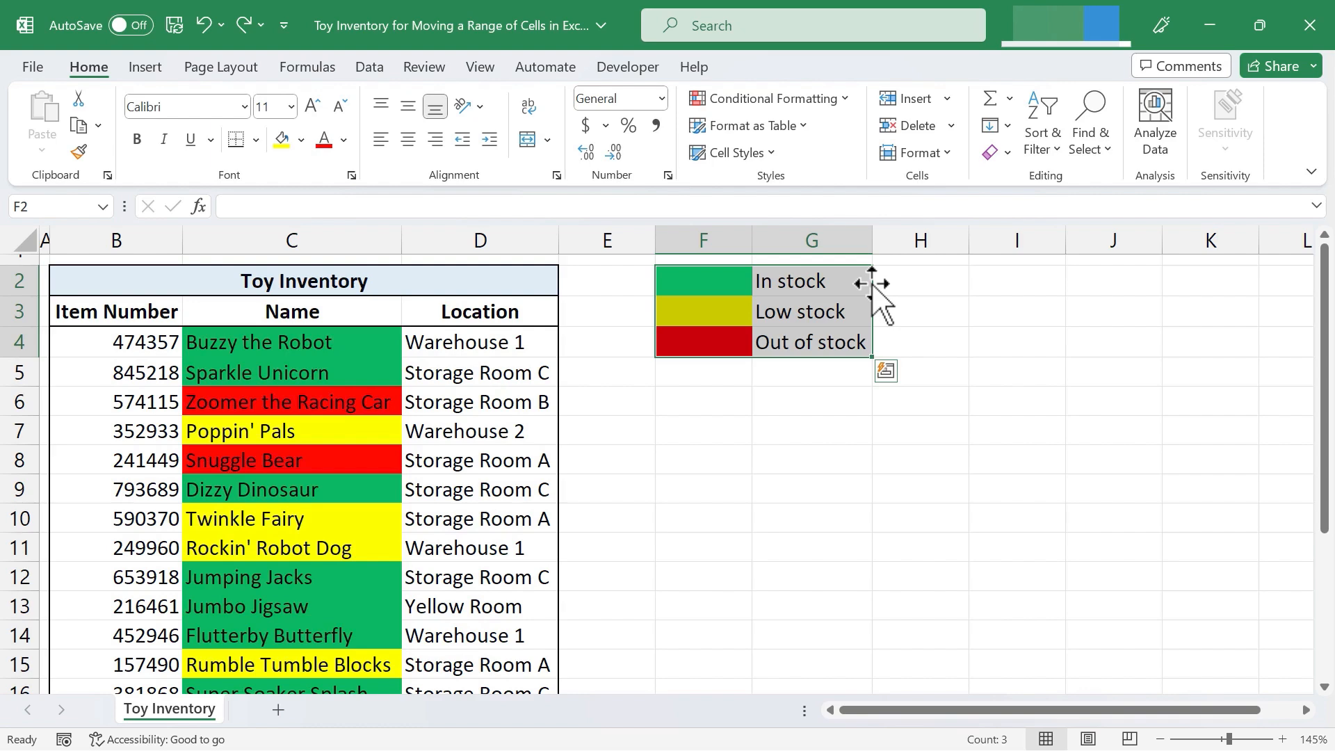
pyautogui.moveTo(791, 272)
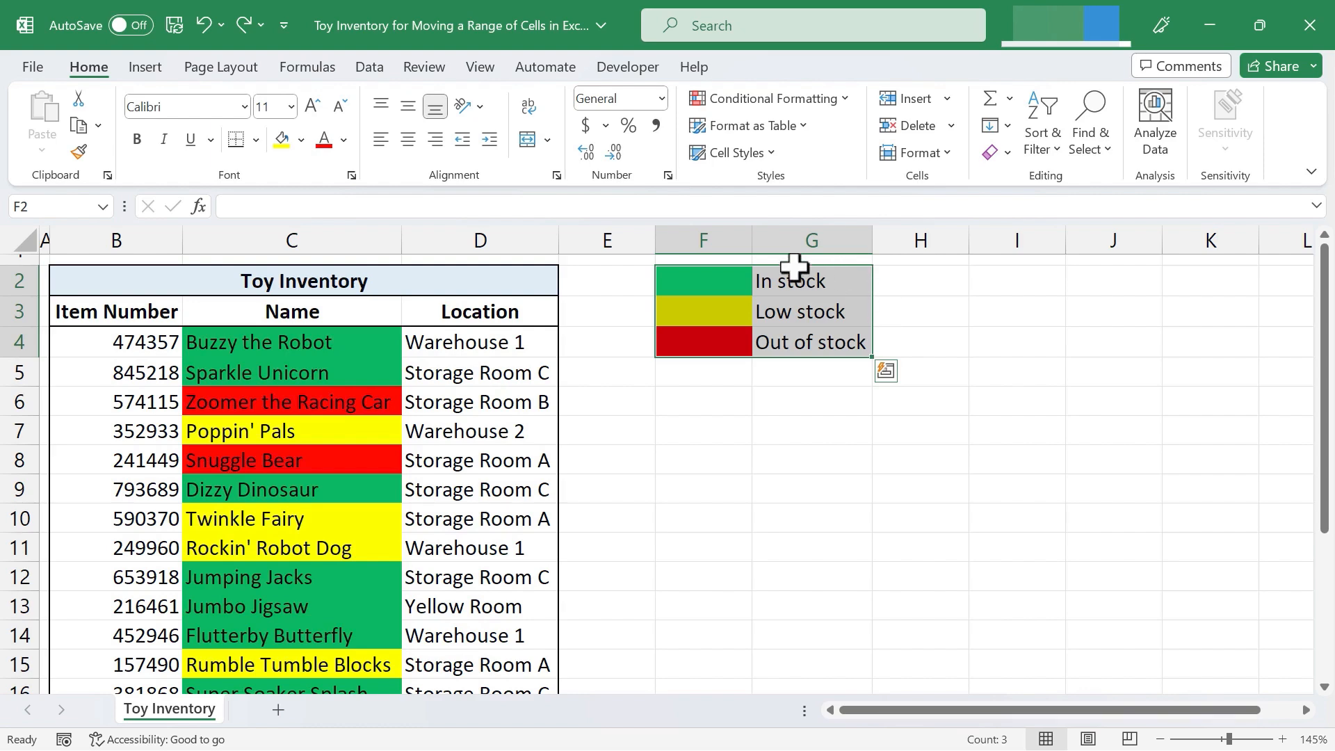
pyautogui.moveTo(759, 365)
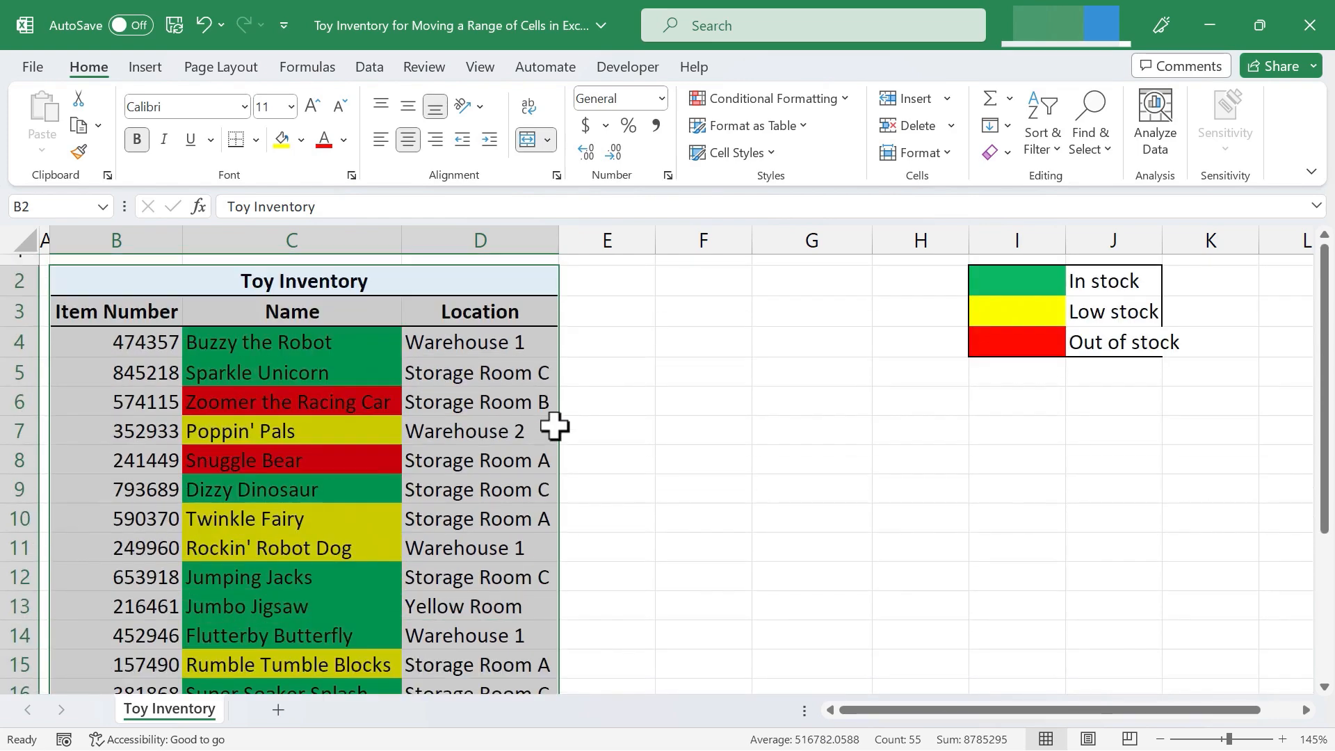
pyautogui.moveTo(555, 342)
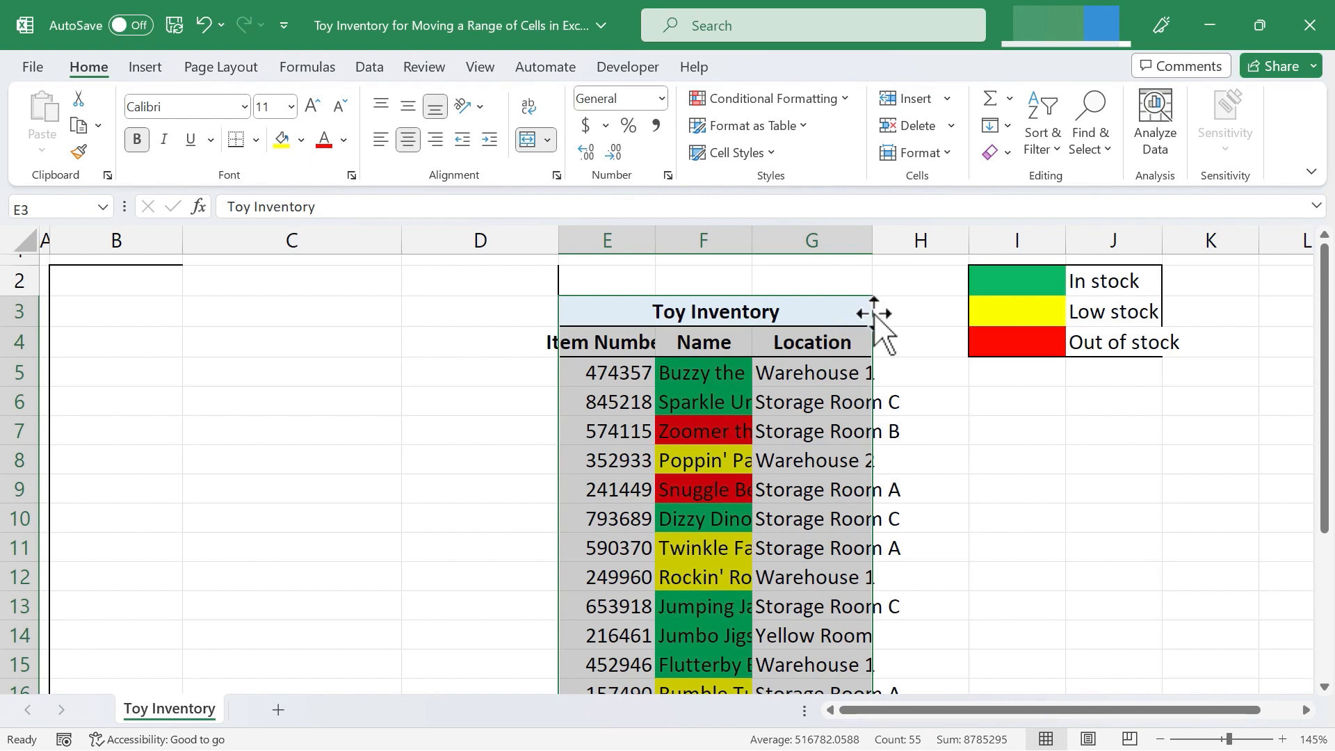
pyautogui.moveTo(886, 332); pyautogui.dragTo(469, 297)
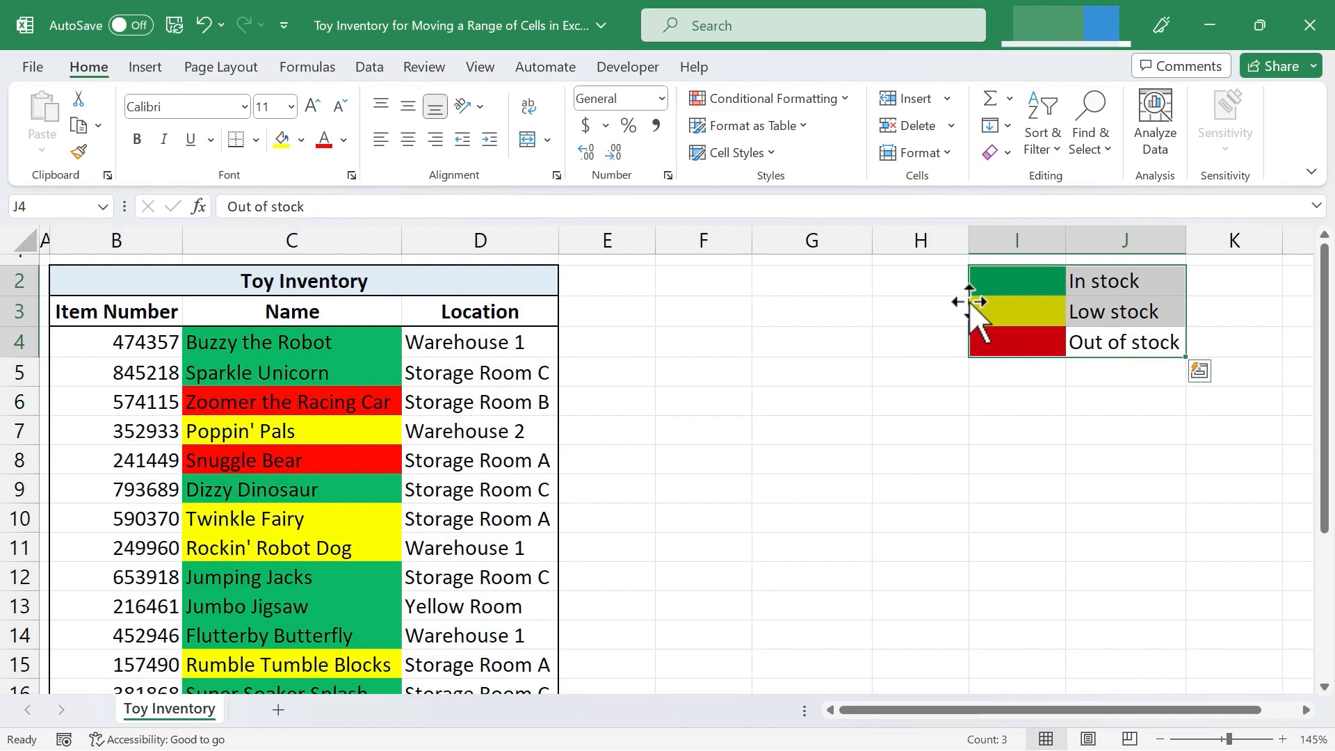
pyautogui.moveTo(1014, 310); pyautogui.dragTo(703, 401)
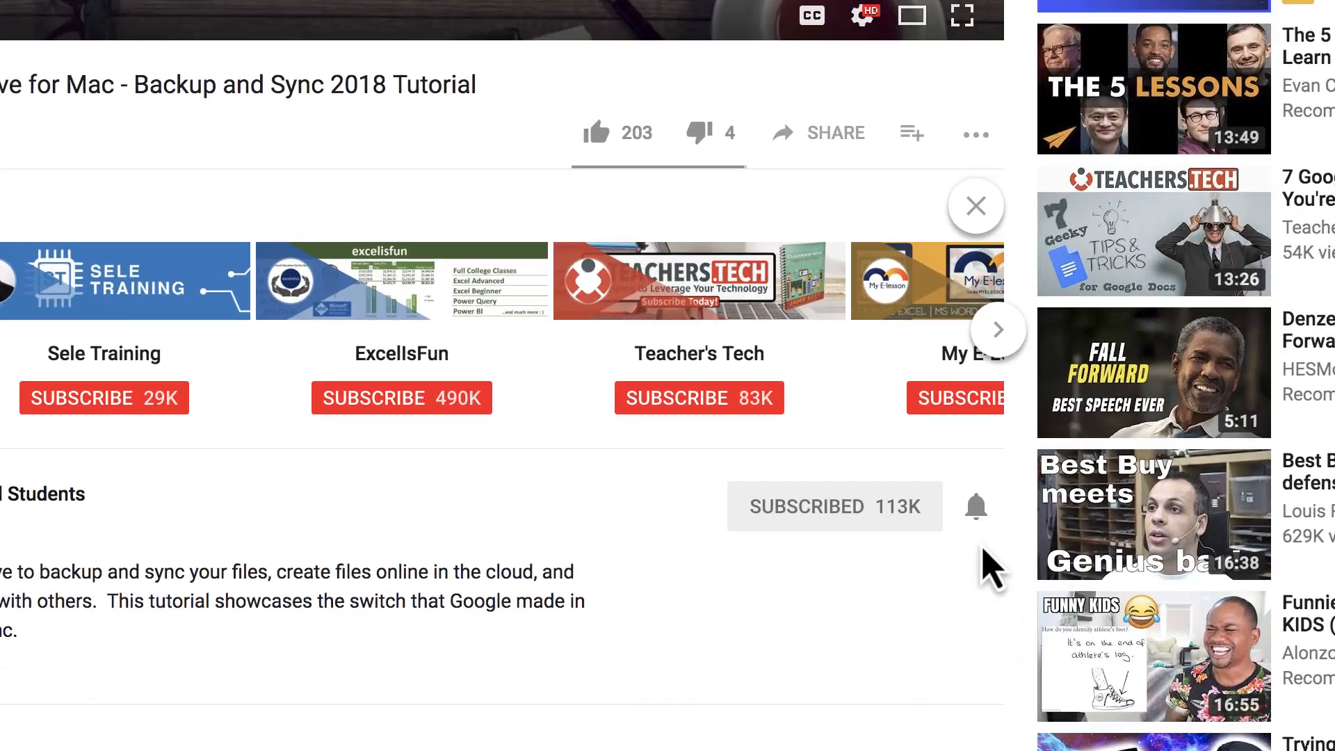
pyautogui.moveTo(976, 506)
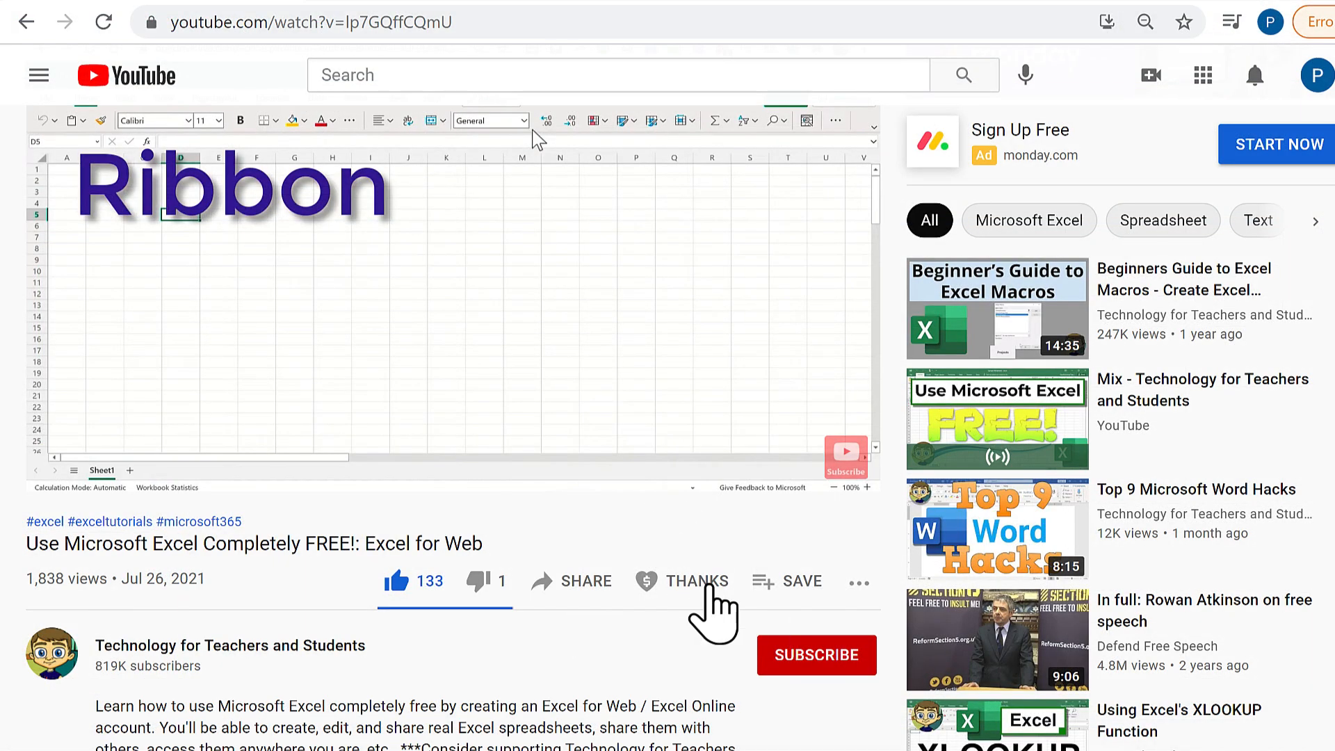
# - Bring up the Super Thanks donation options for Technology for Teachers and Students
pyautogui.click(696, 581)
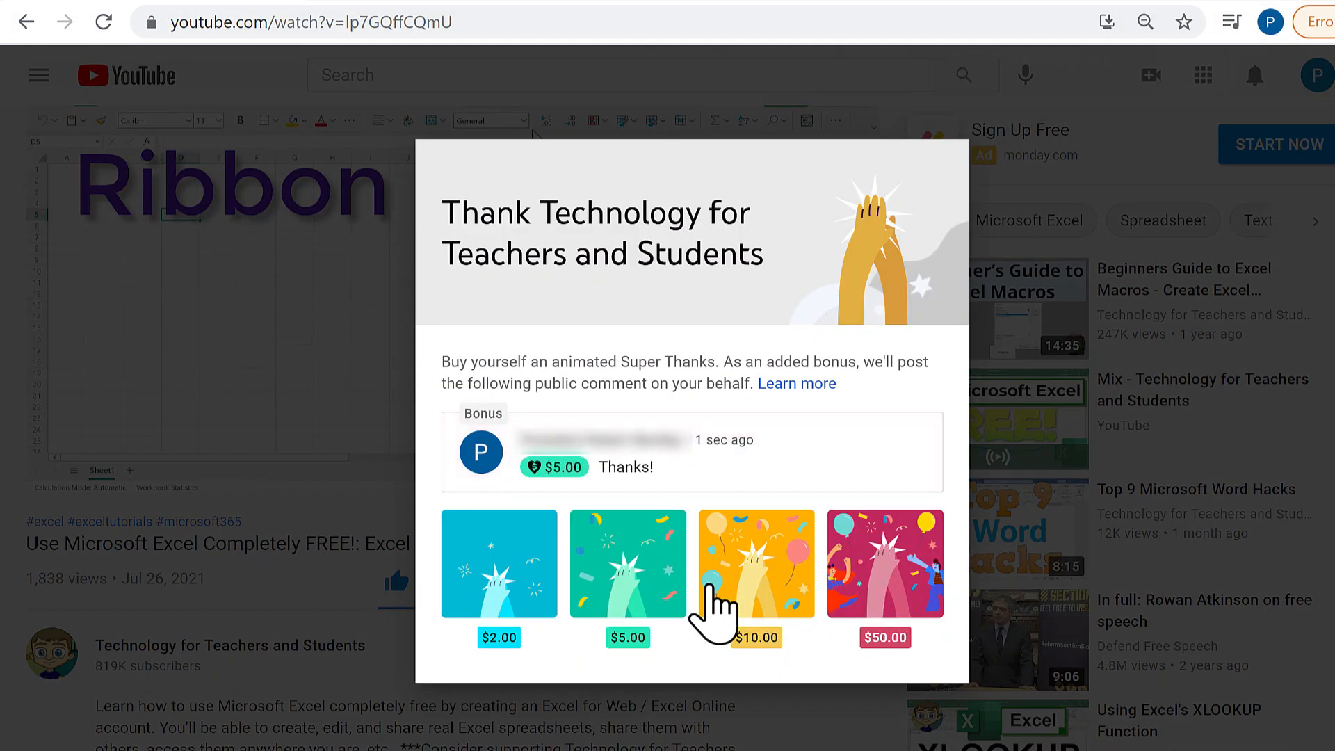